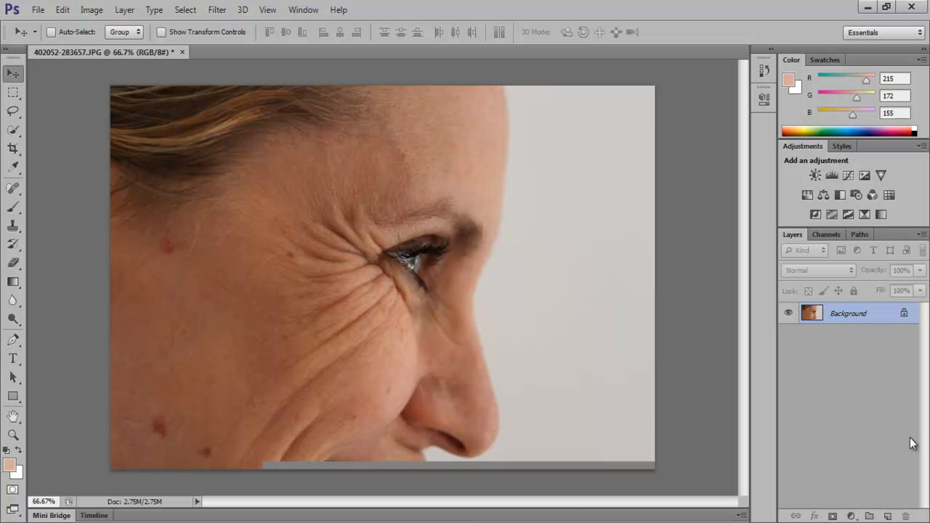
pyautogui.moveTo(747, 489)
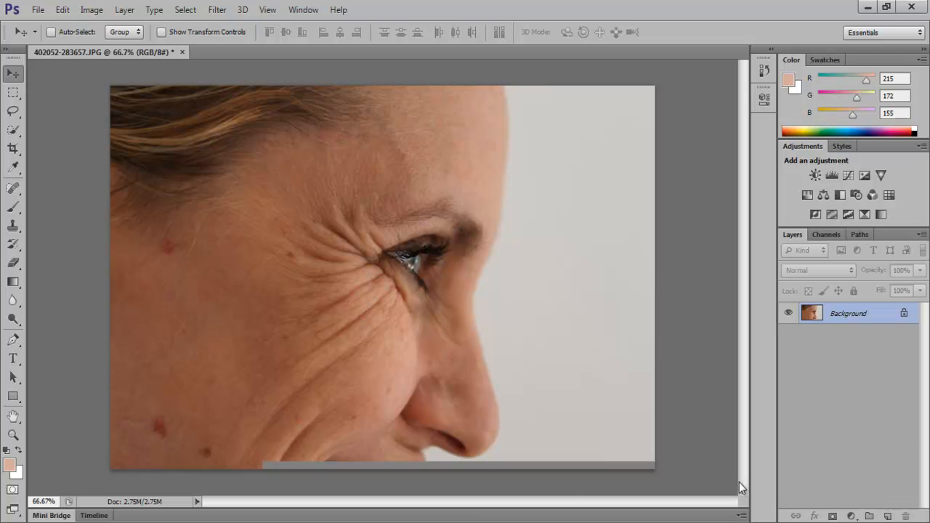
pyautogui.moveTo(330, 260)
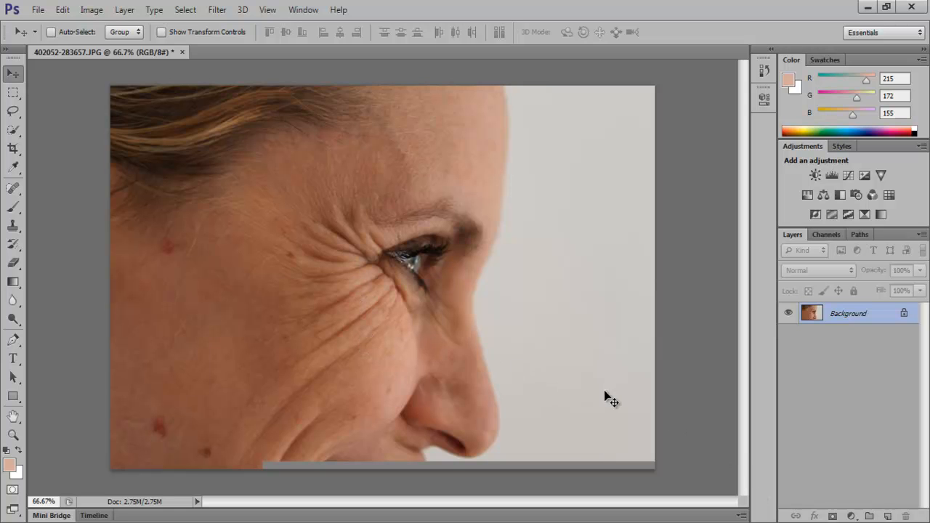
pyautogui.moveTo(694, 378)
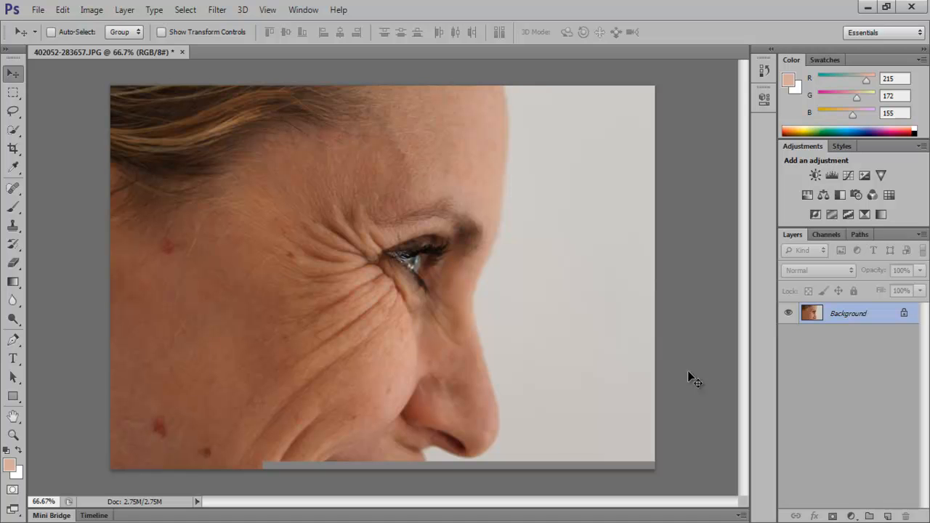
pyautogui.moveTo(302, 256)
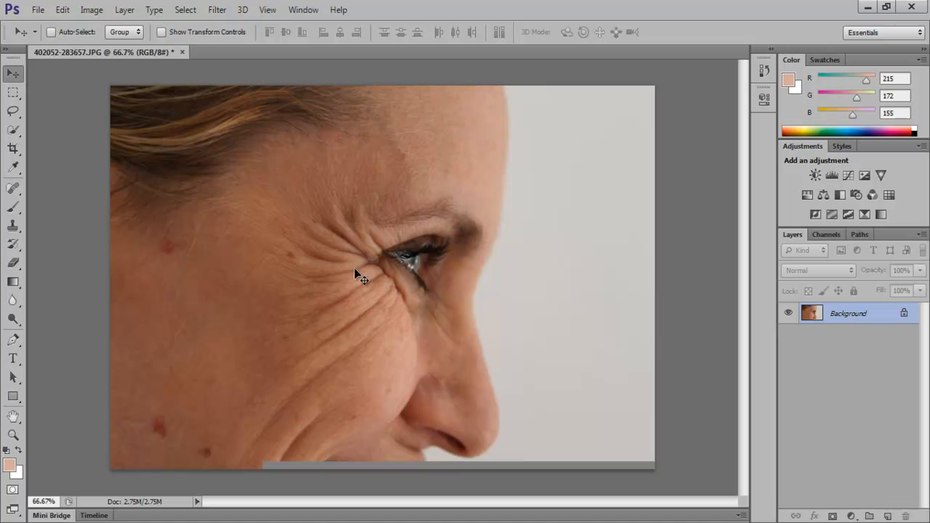
pyautogui.moveTo(295, 326)
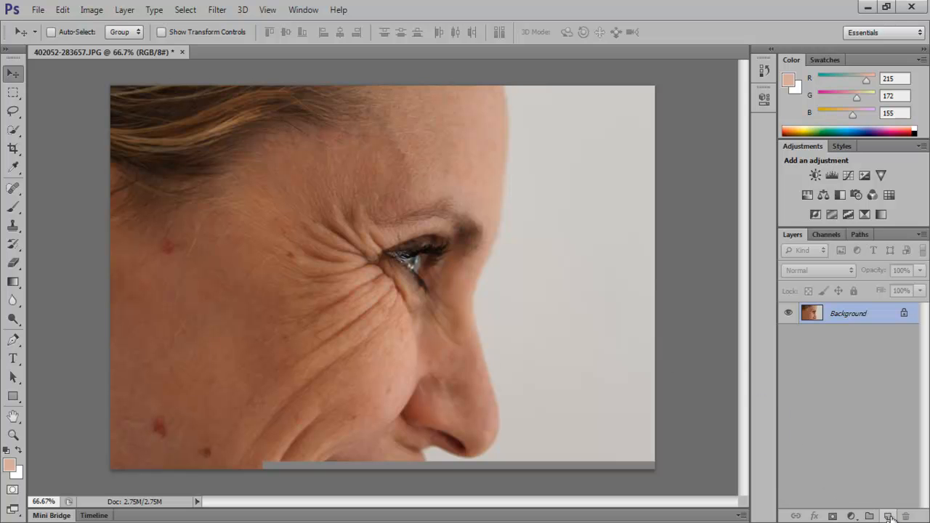
# Add a new empty Layer 1 above the Background for non-destructive healing.
pyautogui.click(886, 515)
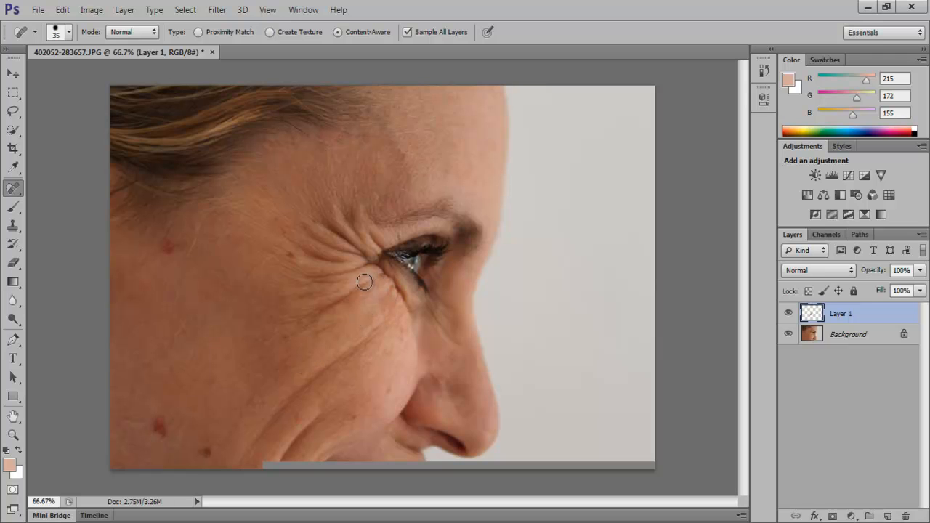
# Paint the Spot Healing Brush over the crow's feet beside and below the eye on Layer 1.
pyautogui.moveTo(365, 282); pyautogui.dragTo(348, 259)
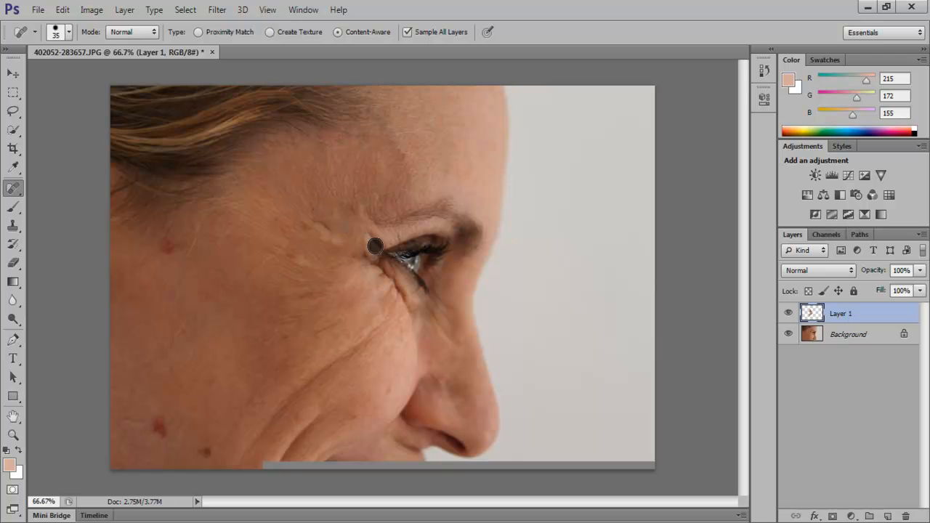
pyautogui.moveTo(375, 245); pyautogui.dragTo(383, 317)
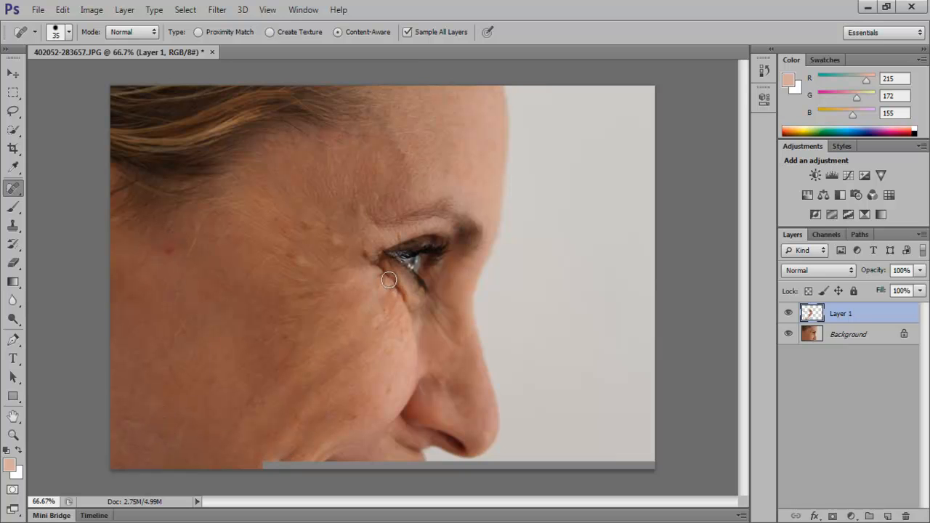
pyautogui.click(389, 279)
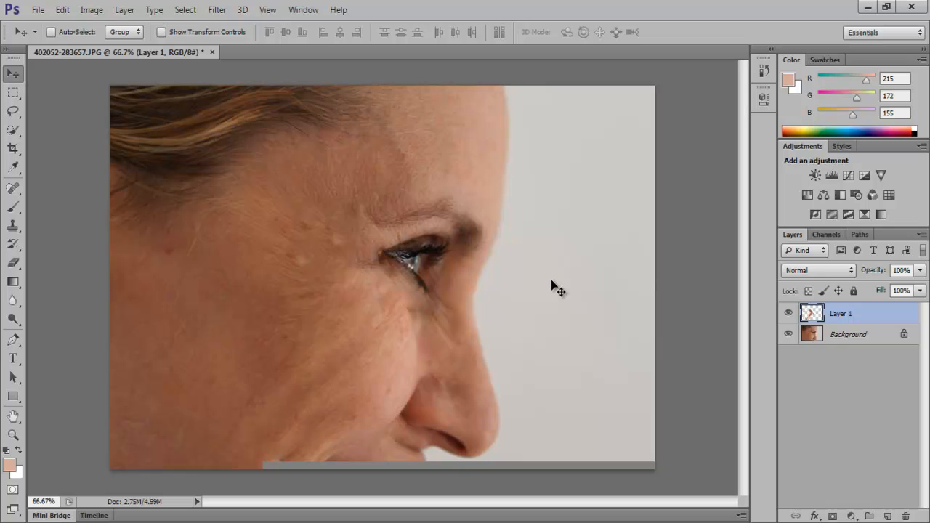
pyautogui.moveTo(660, 320)
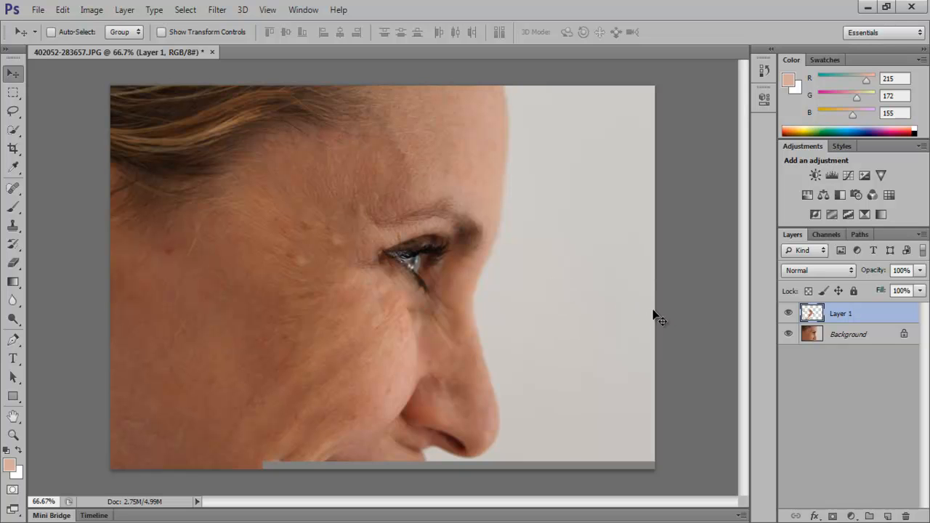
# Lower Layer 1's opacity to 66% so the original wrinkles show through faintly.
pyautogui.click(924, 272)
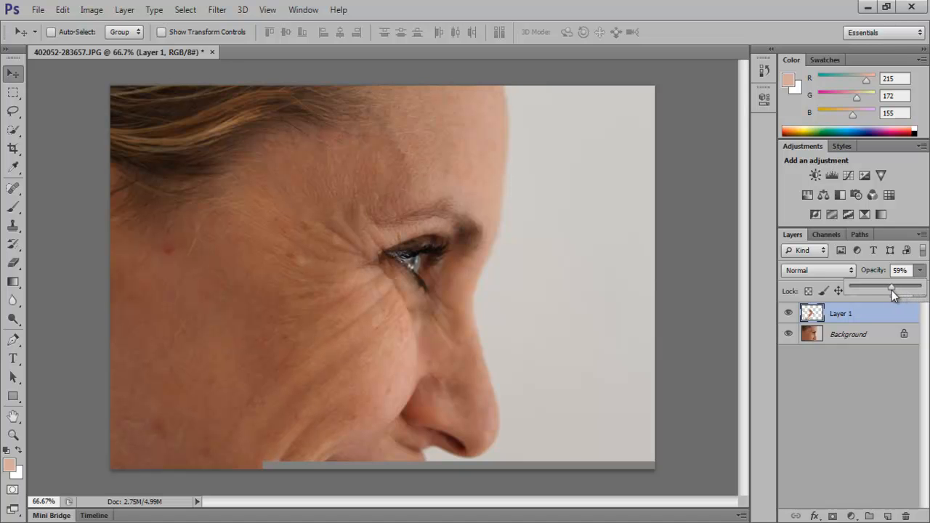
pyautogui.moveTo(892, 291); pyautogui.dragTo(898, 291)
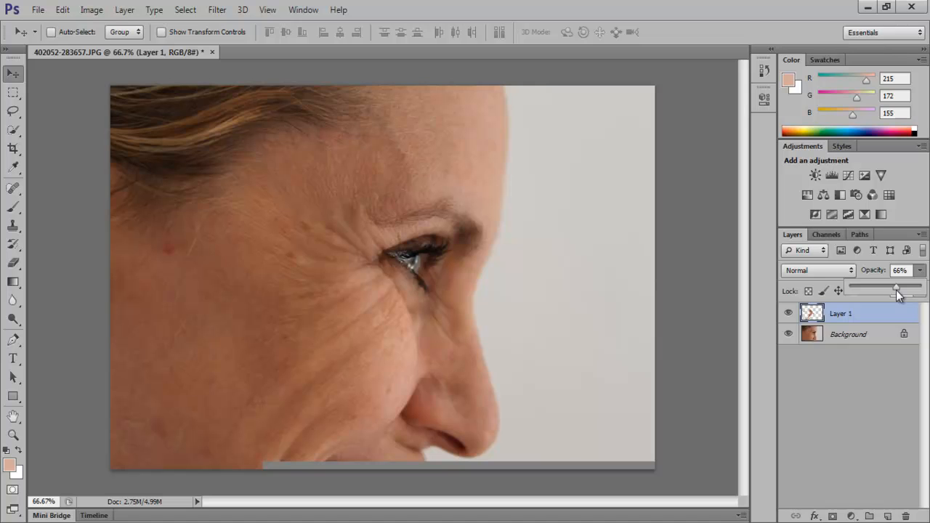